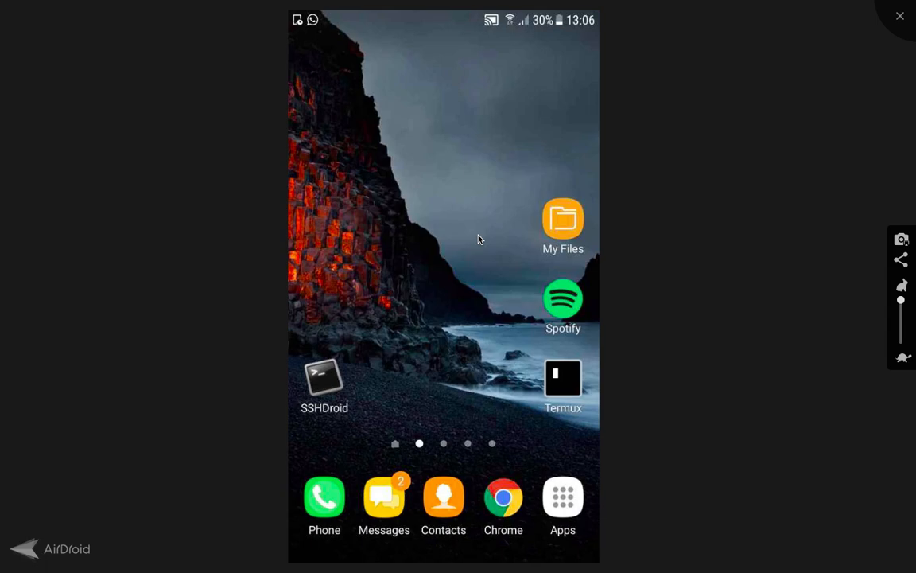
# Step: Launch SSHDroid on the mirrored phone to read its SSH address, then close the AirDroid mirror
pyautogui.click(324, 376)
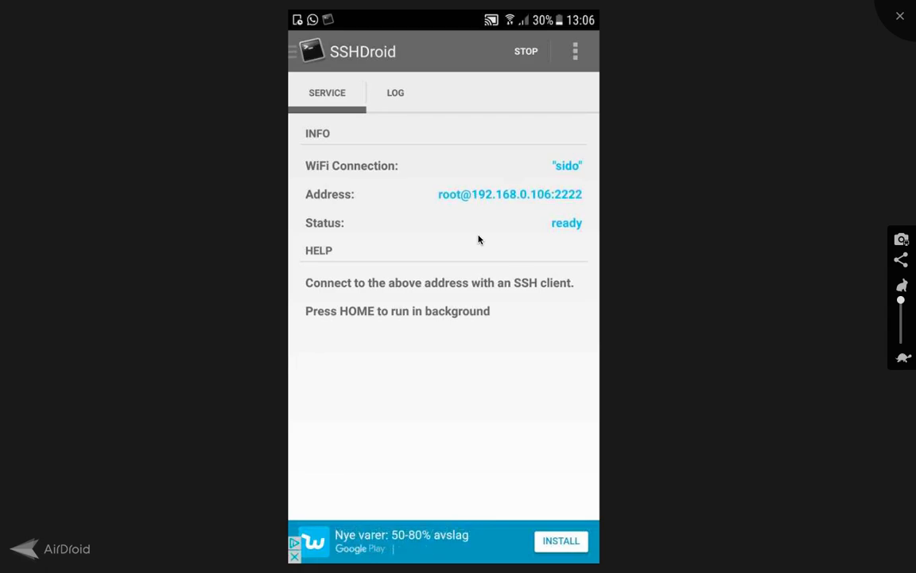
pyautogui.click(900, 15)
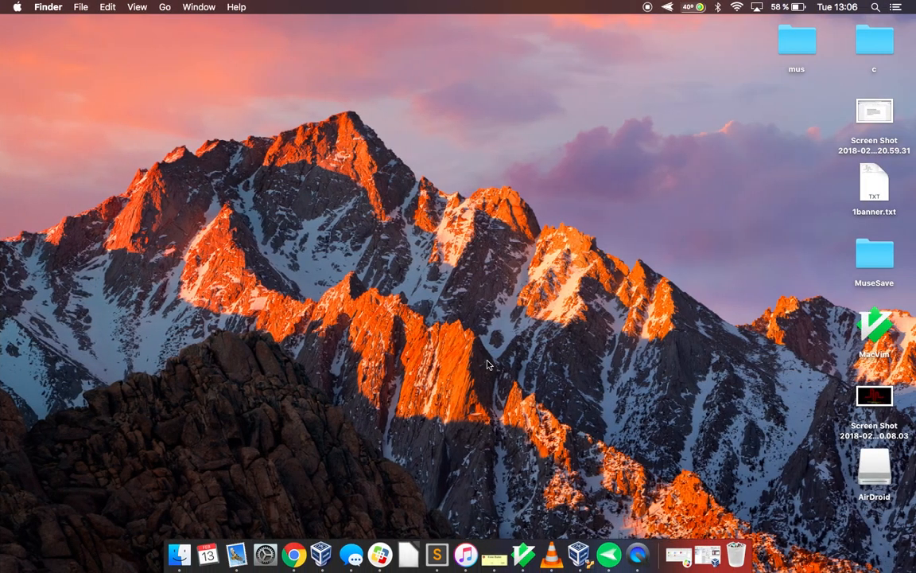
pyautogui.write('terminal')
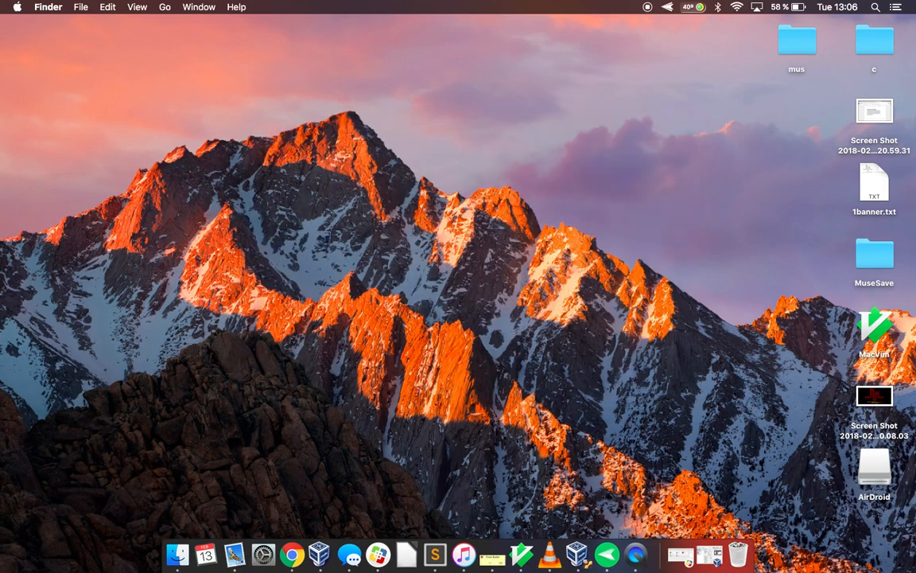
pyautogui.click(650, 568)
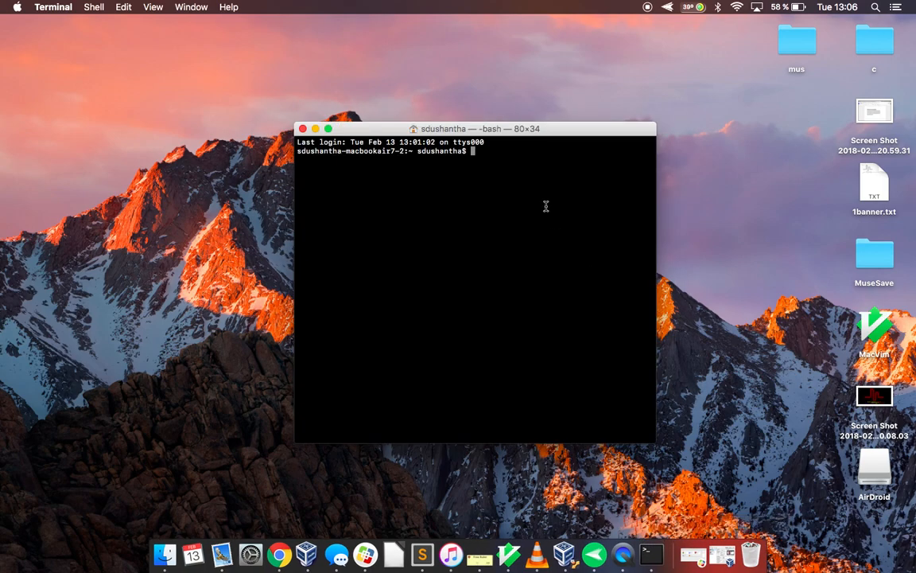
pyautogui.write('ssh')
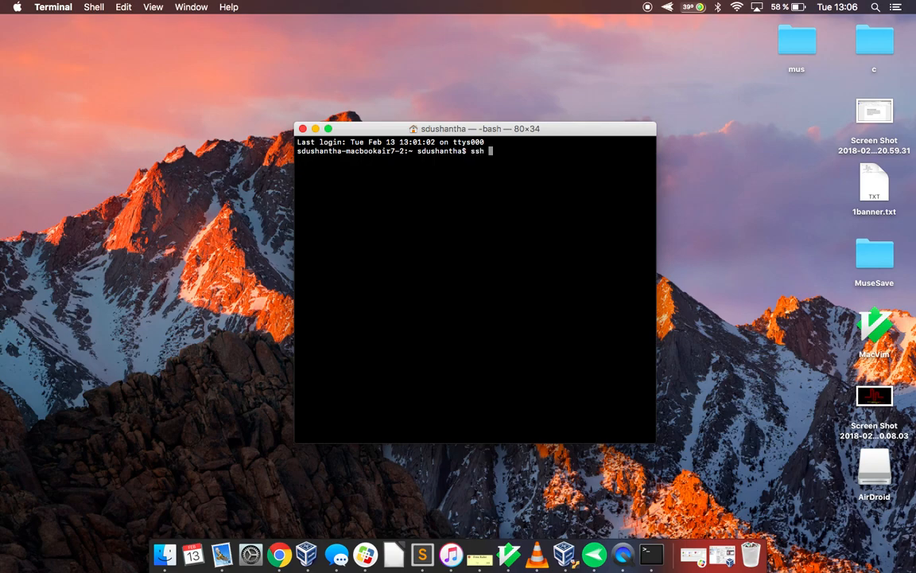
pyautogui.write('root@')
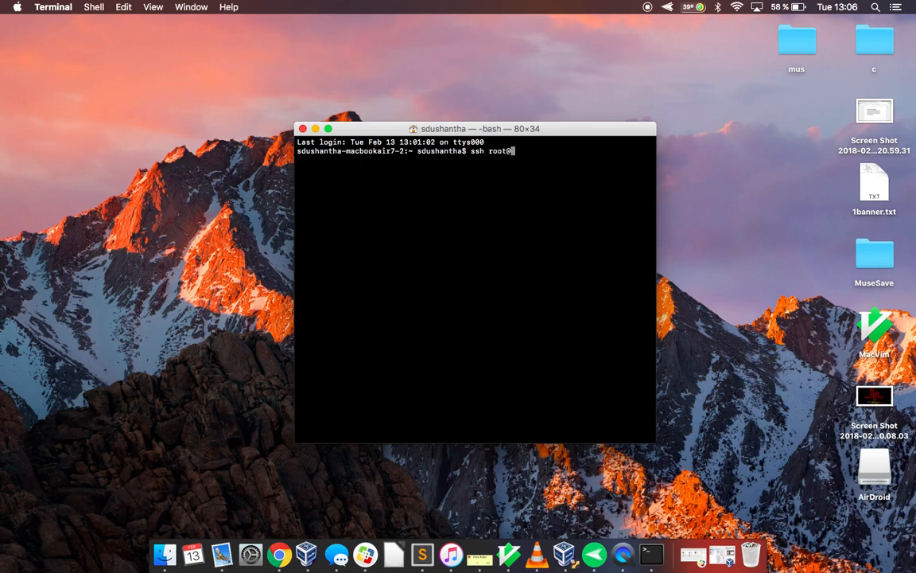
pyautogui.write('192.1')
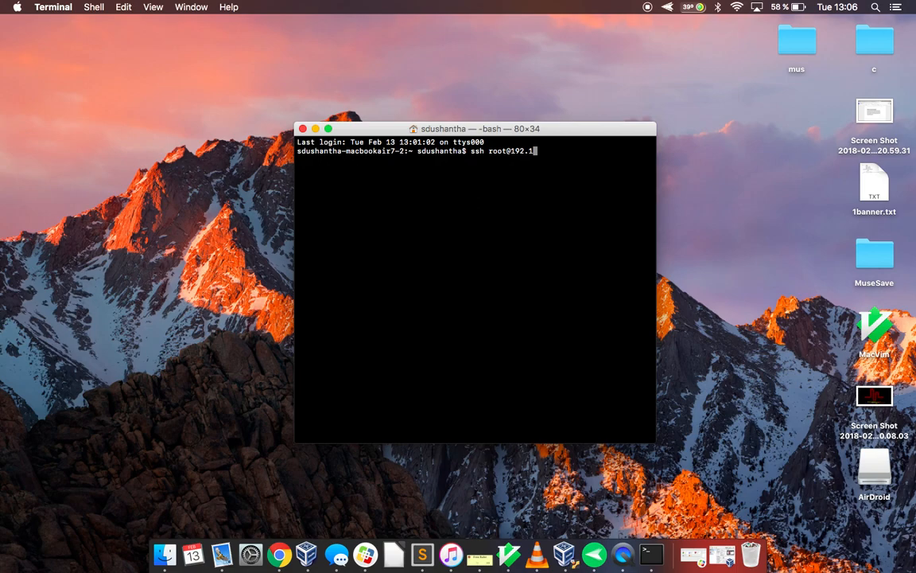
pyautogui.write('68.')
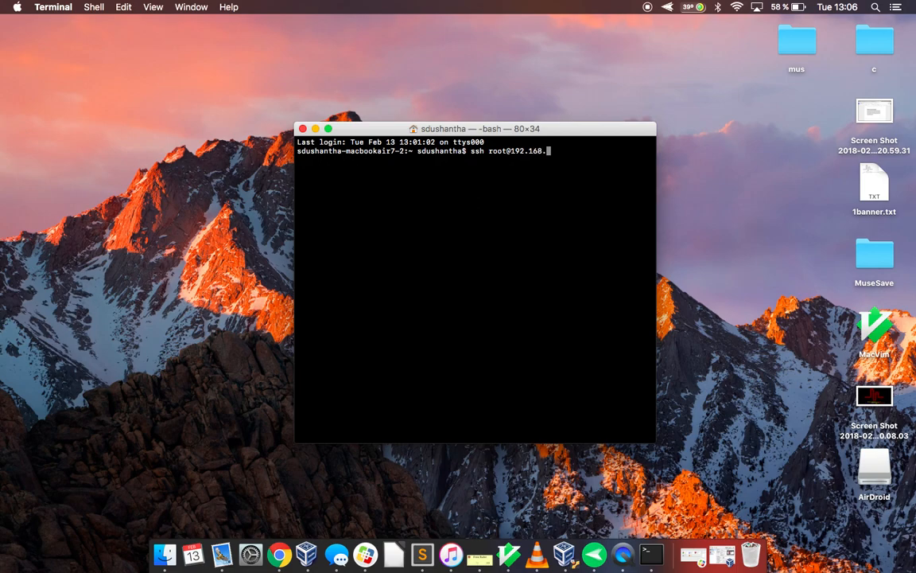
pyautogui.write('0.106')
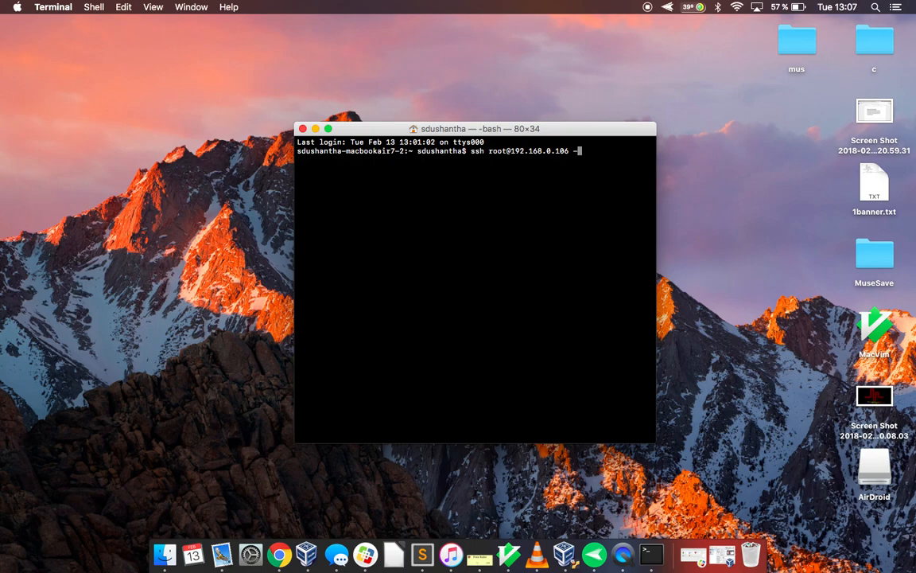
pyautogui.write('-p')
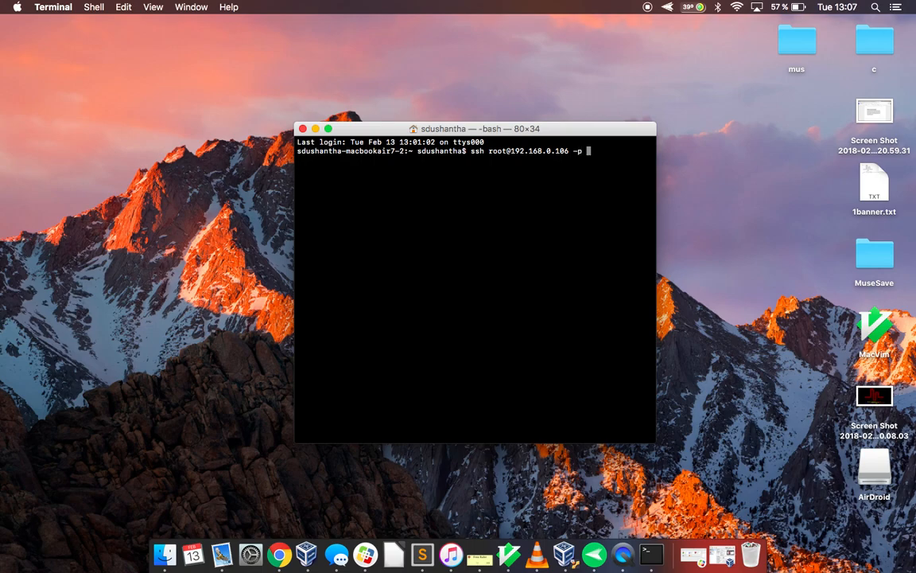
pyautogui.write('2222')
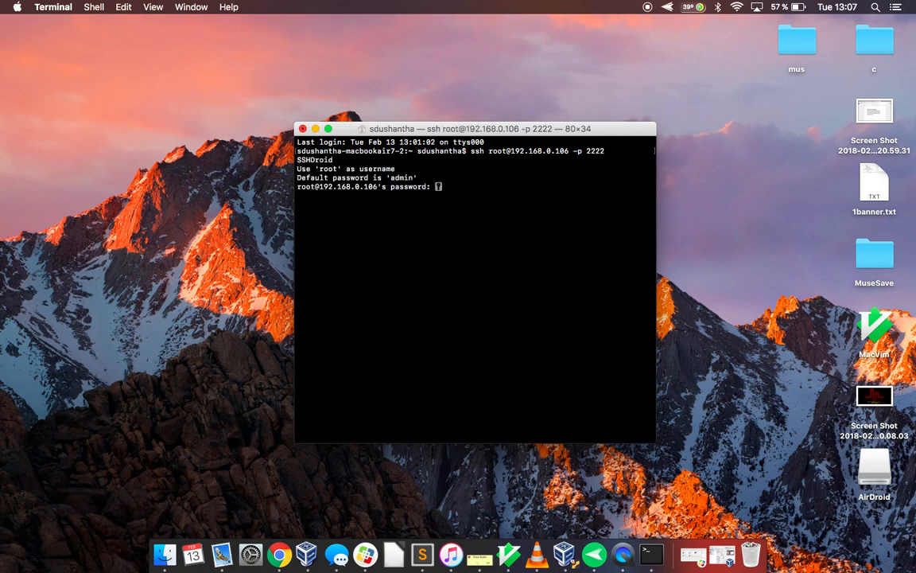
pyautogui.doubleClick(405, 177)
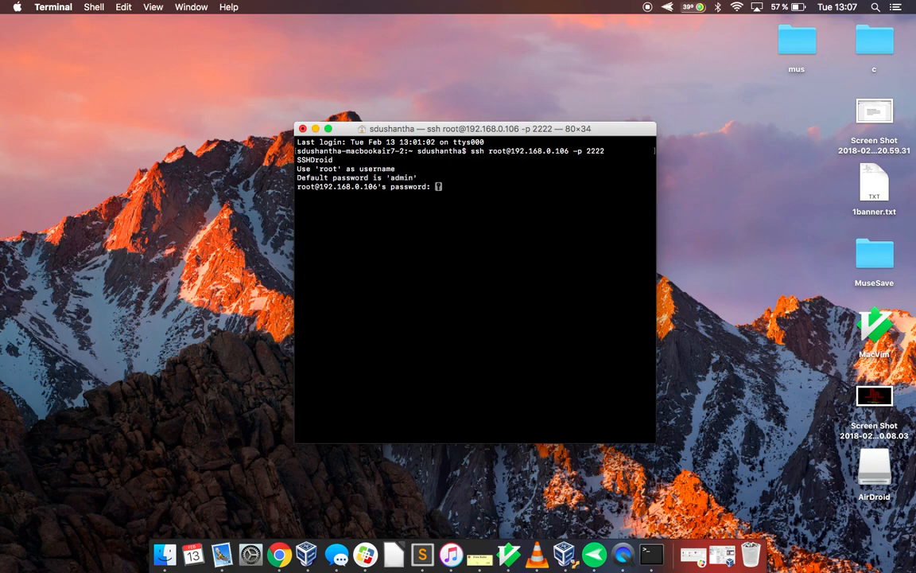
pyautogui.press('Return')
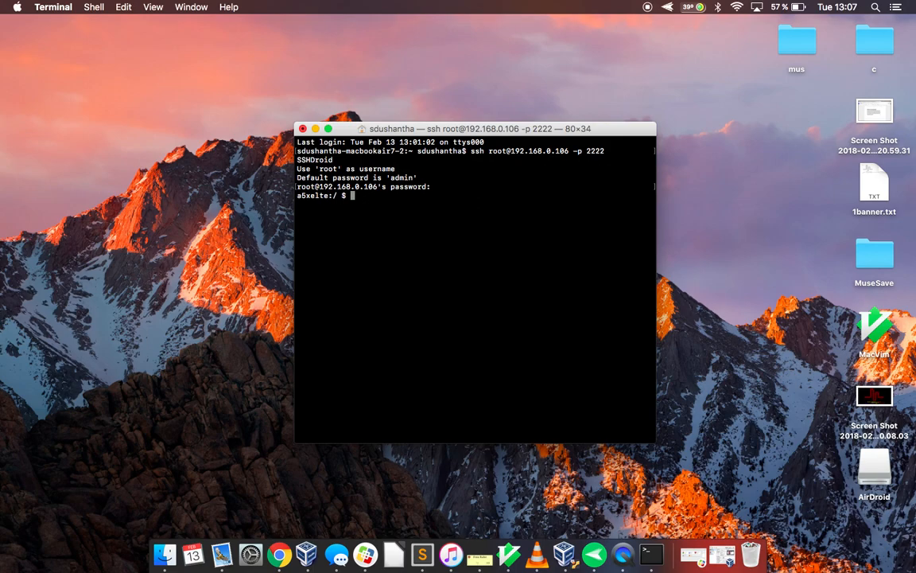
pyautogui.write('ls')
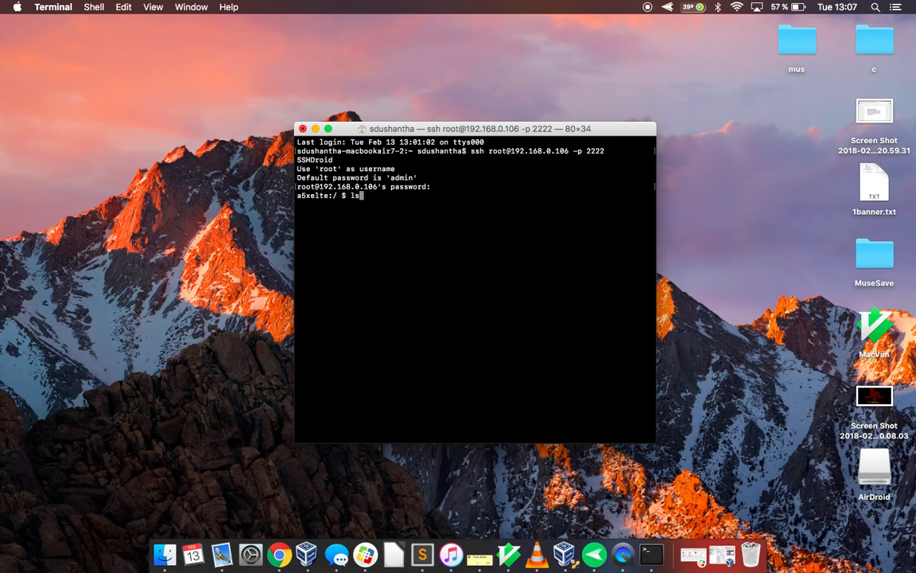
# Step: Run ls to list the phone's root directory contents
pyautogui.press('Return')
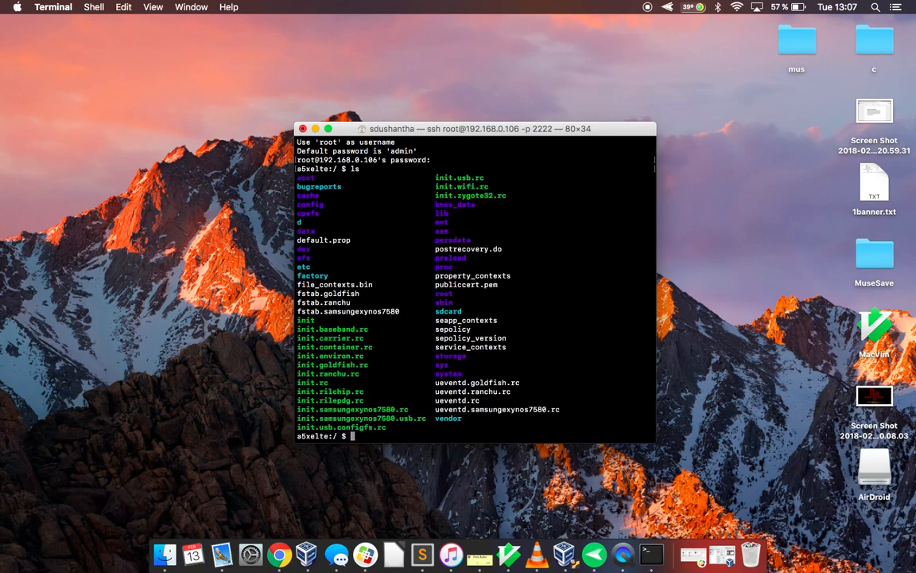
pyautogui.moveTo(302, 181)
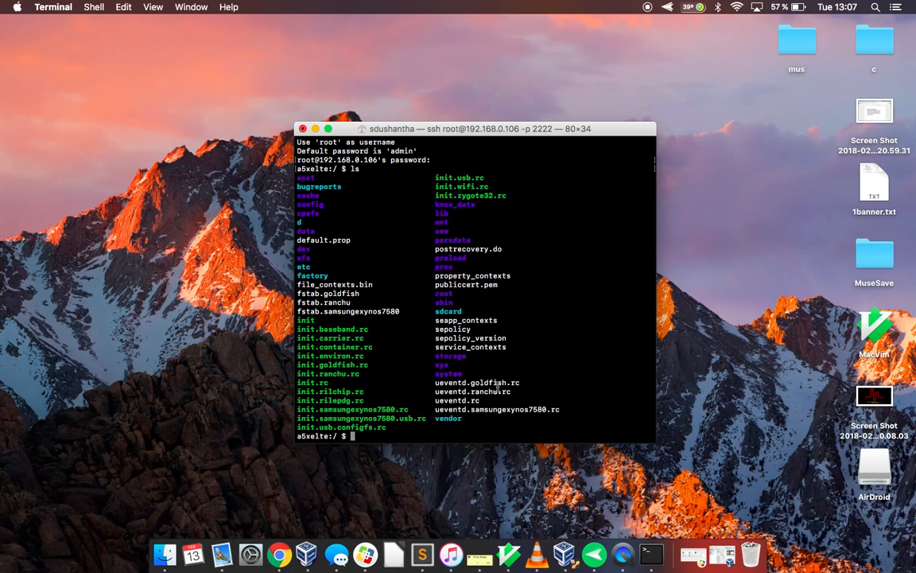
pyautogui.moveTo(334, 204)
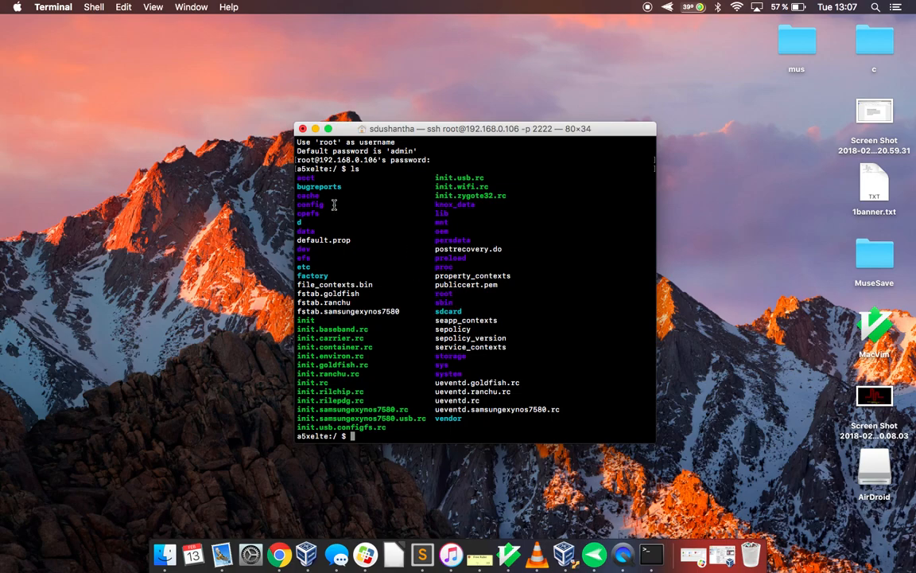
pyautogui.moveTo(471, 357)
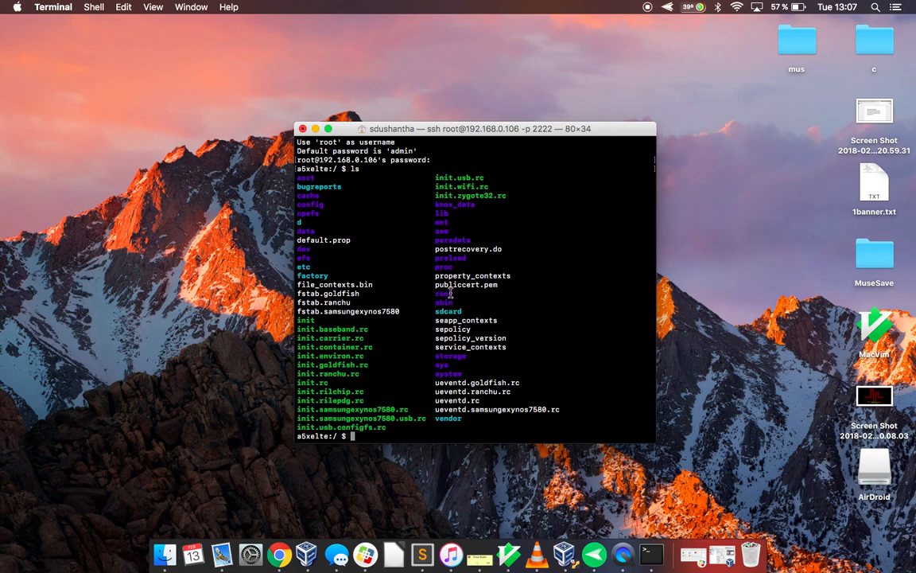
pyautogui.moveTo(453, 373)
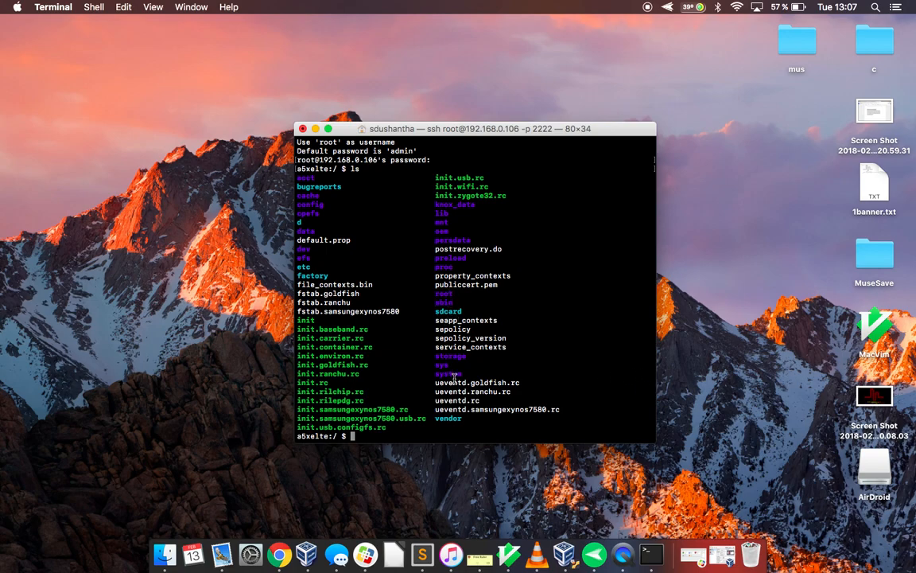
# Step: Attempt 'cd root', which is refused with Permission denied
pyautogui.write('cd root')
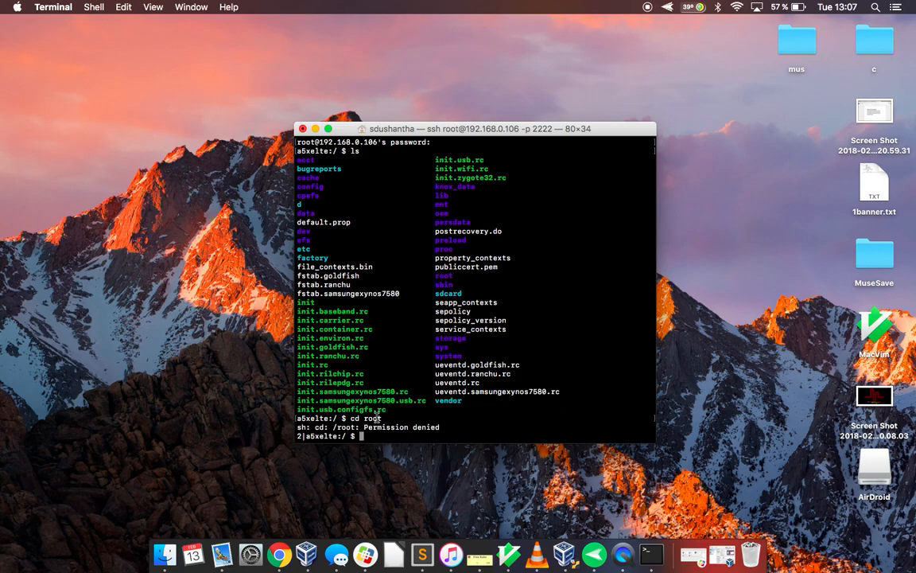
pyautogui.moveTo(436, 426)
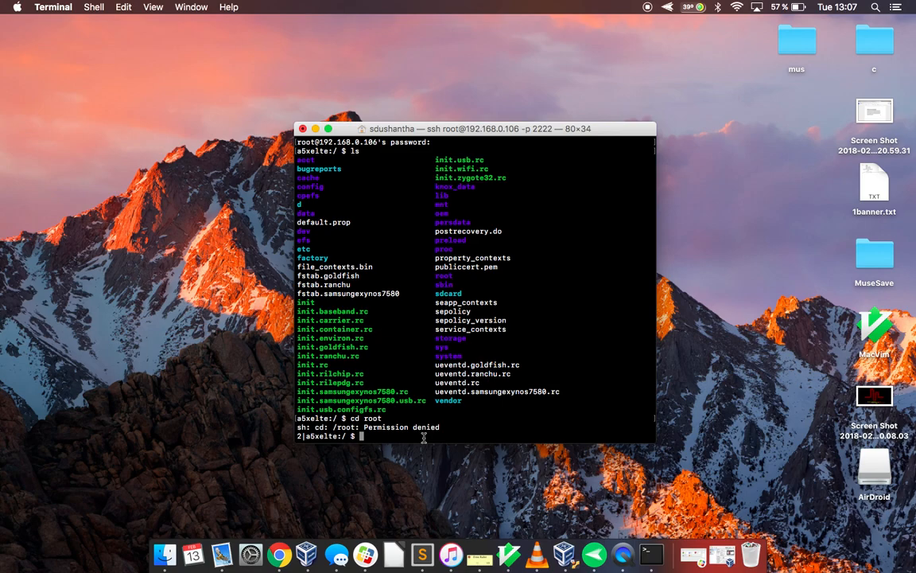
# Step: Change into storage/1110-14F7/ and list its Android, Music, LOST.DIR and Voice Recorder folders
pyautogui.write('cd')
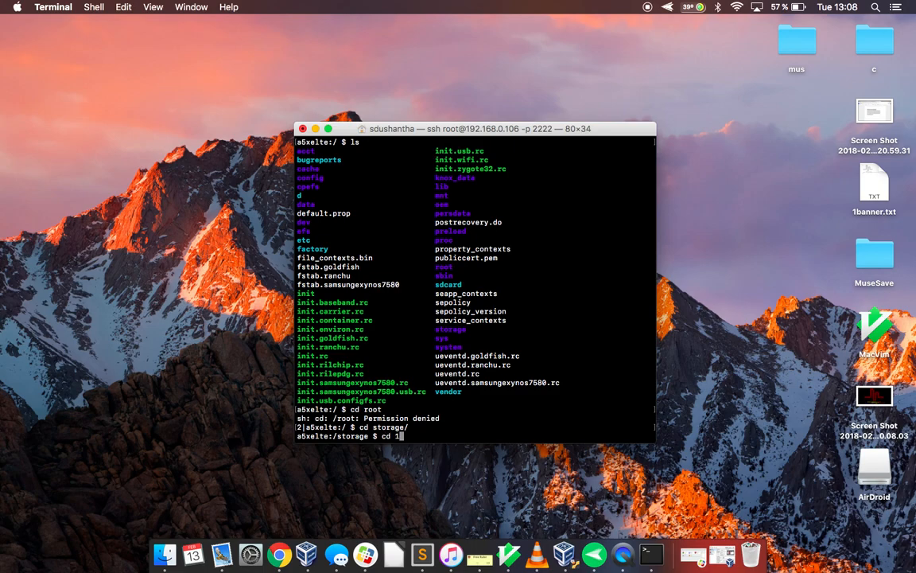
pyautogui.write('110-14F7/')
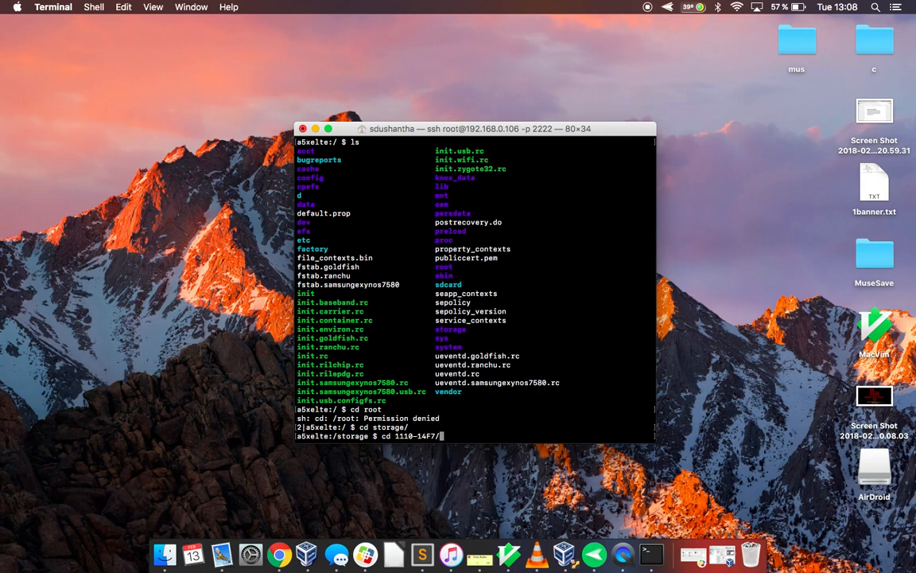
pyautogui.write('ls')
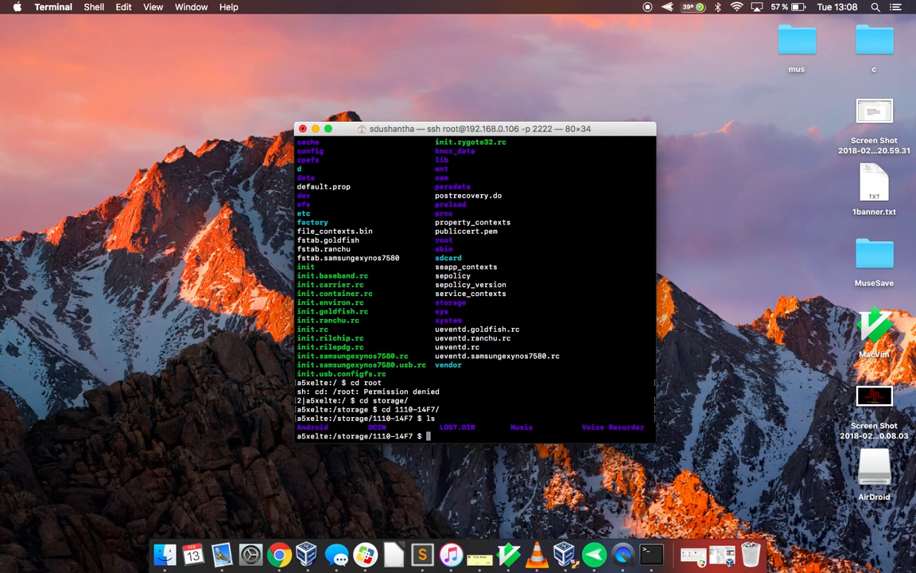
pyautogui.moveTo(525, 394)
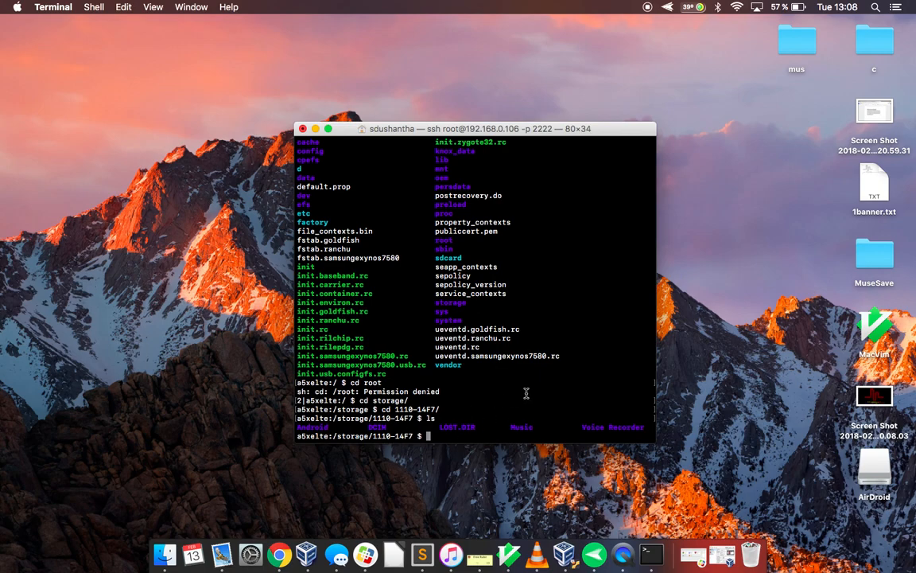